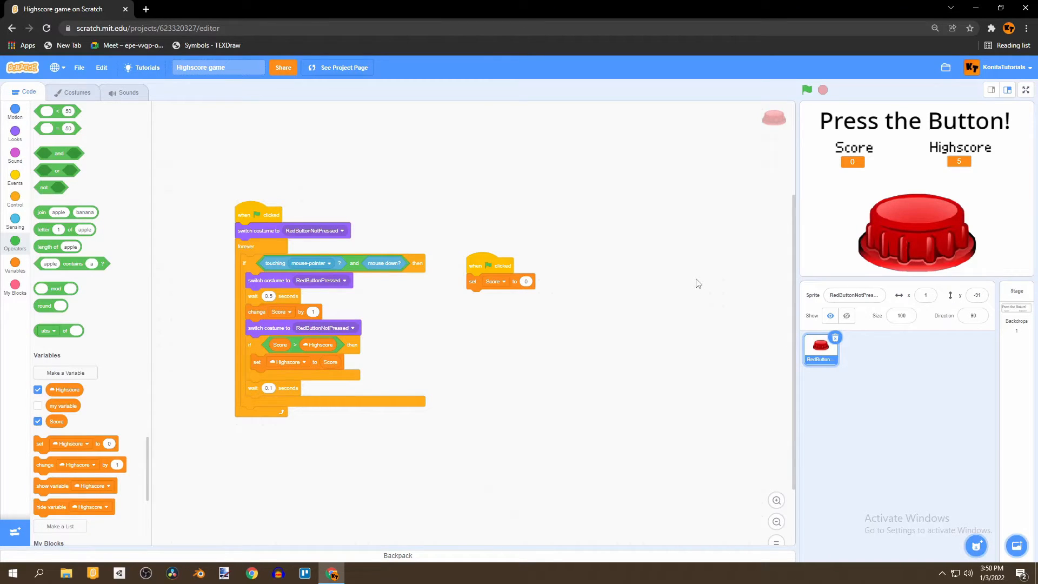
mouse_move(546, 128)
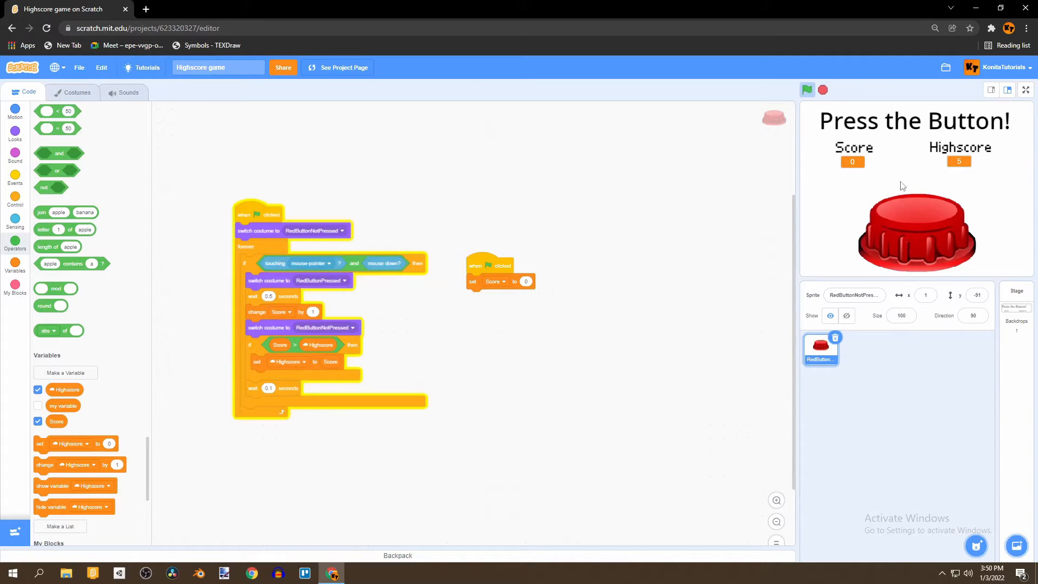
mouse_move(982, 155)
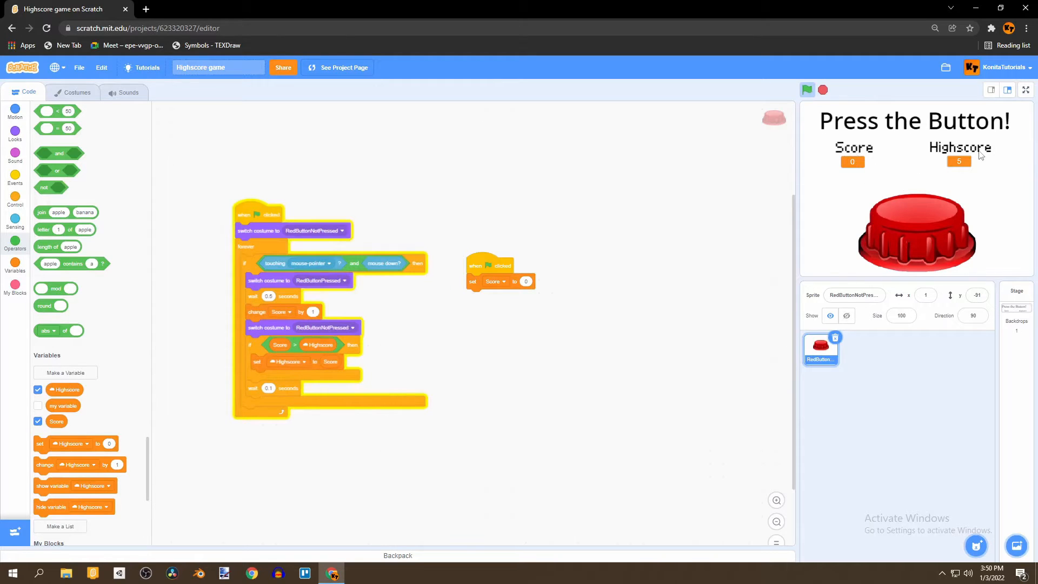
Step: Press the red button until Score passes the old Highscore of 5 and reaches 9, then stop the game
left_click(916, 238)
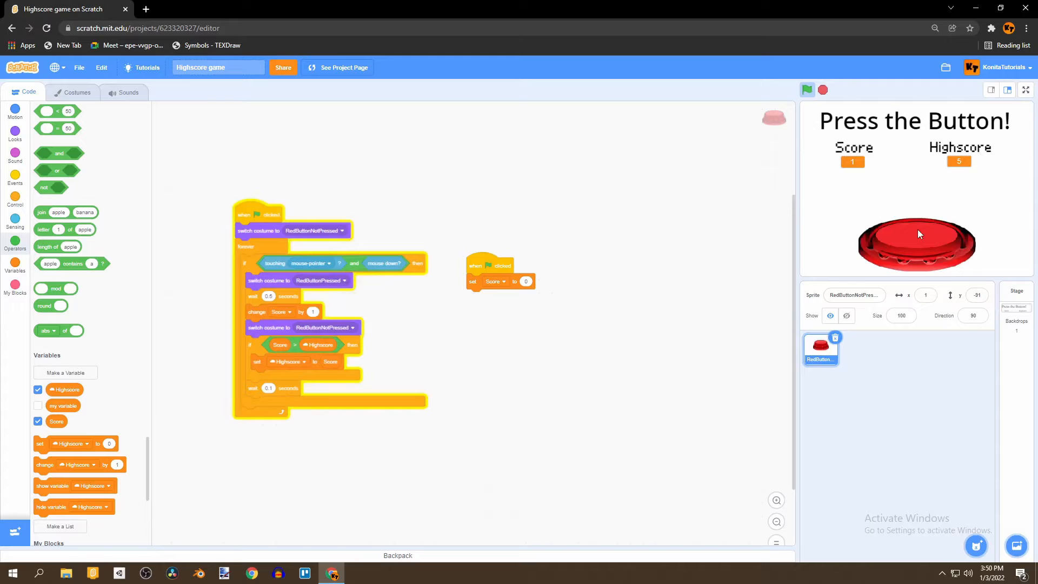
left_click(916, 243)
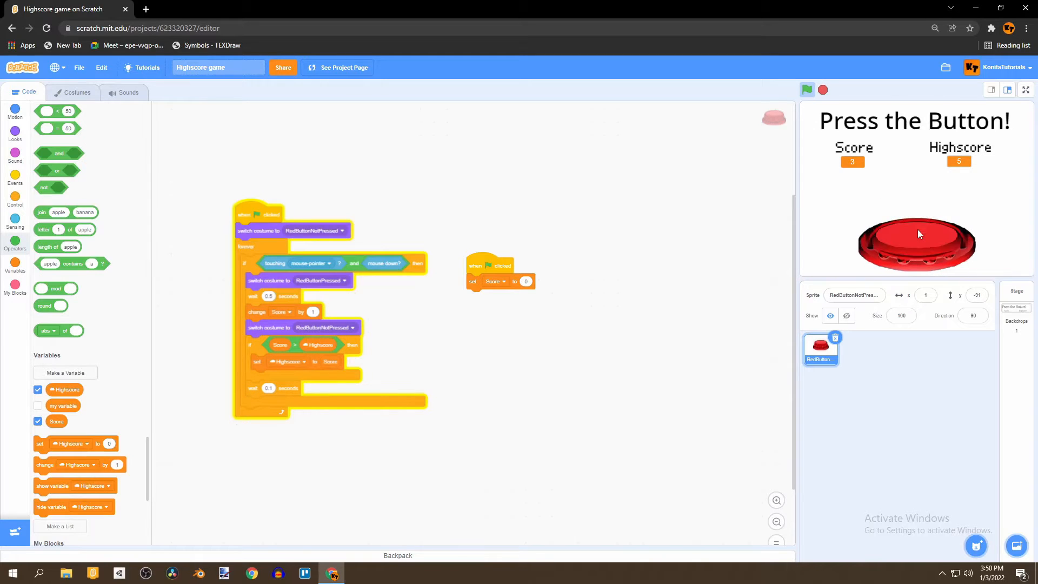
left_click(917, 241)
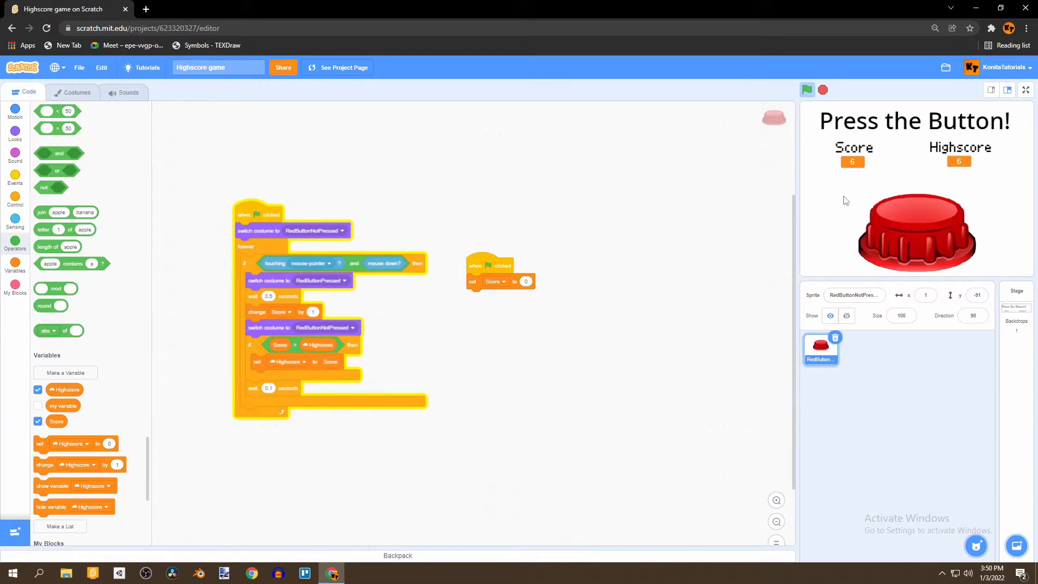
left_click(916, 238)
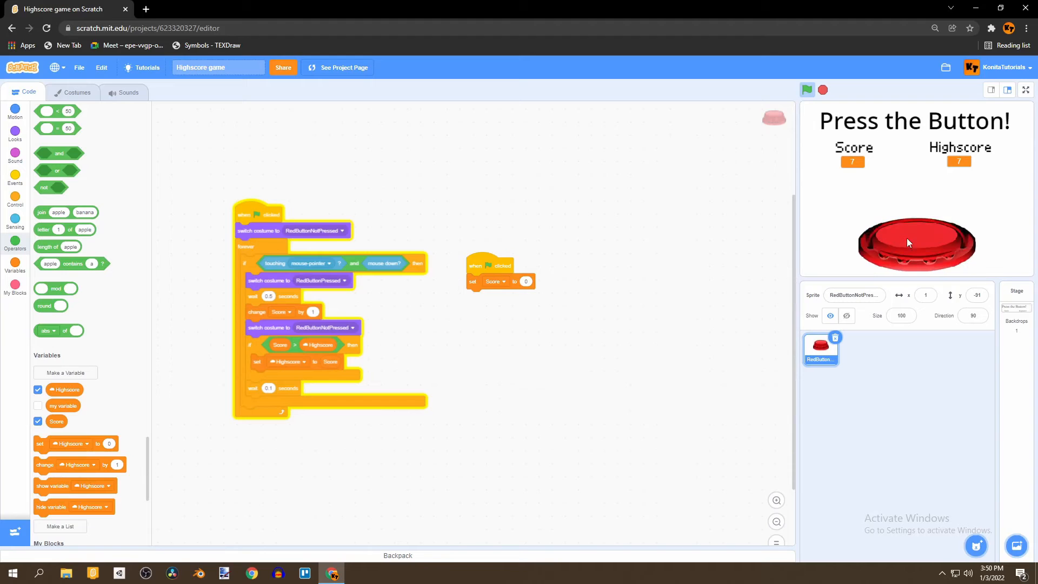
left_click(806, 90)
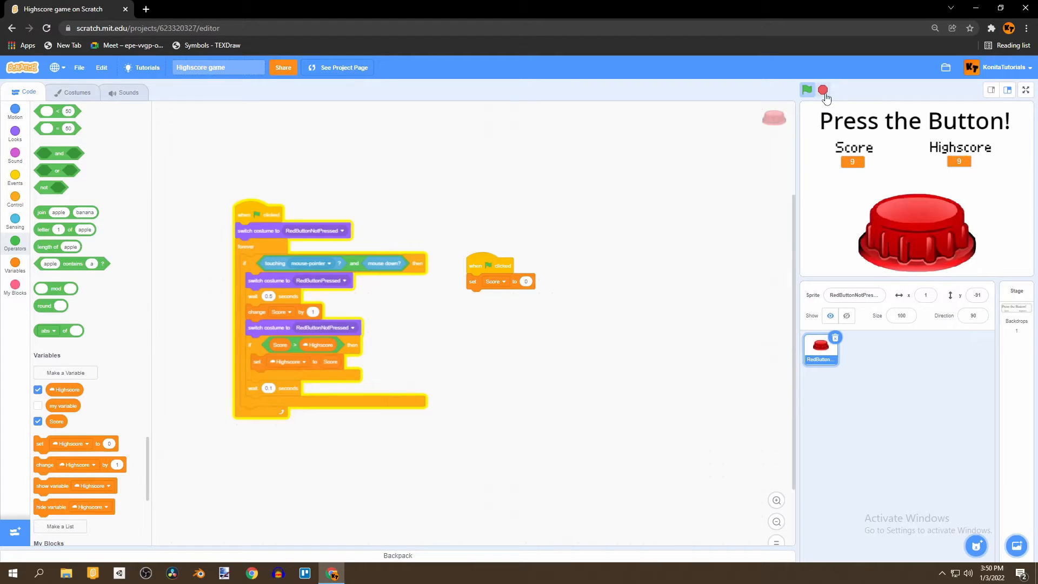
left_click(807, 90)
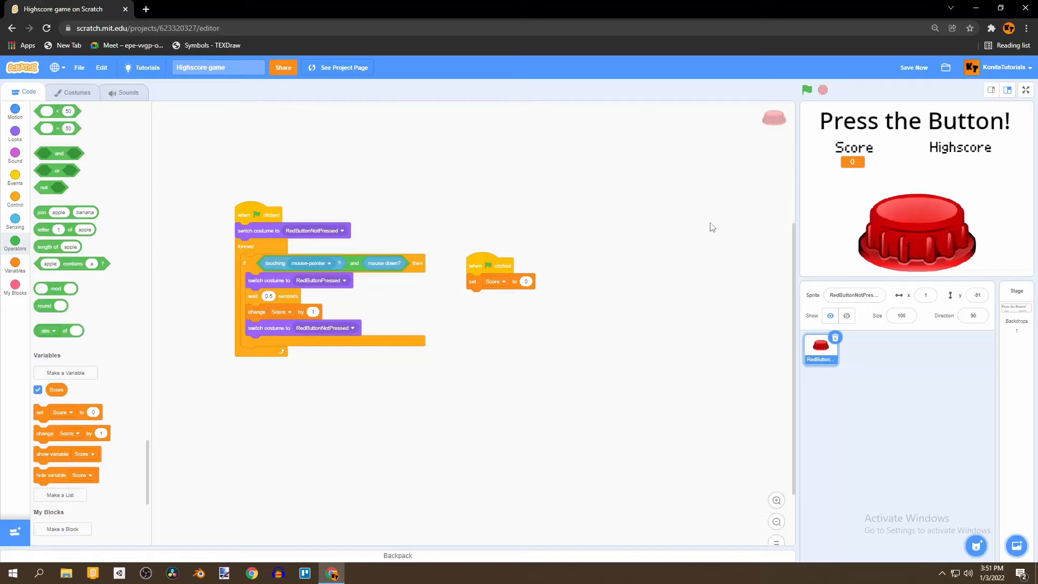
mouse_move(793, 176)
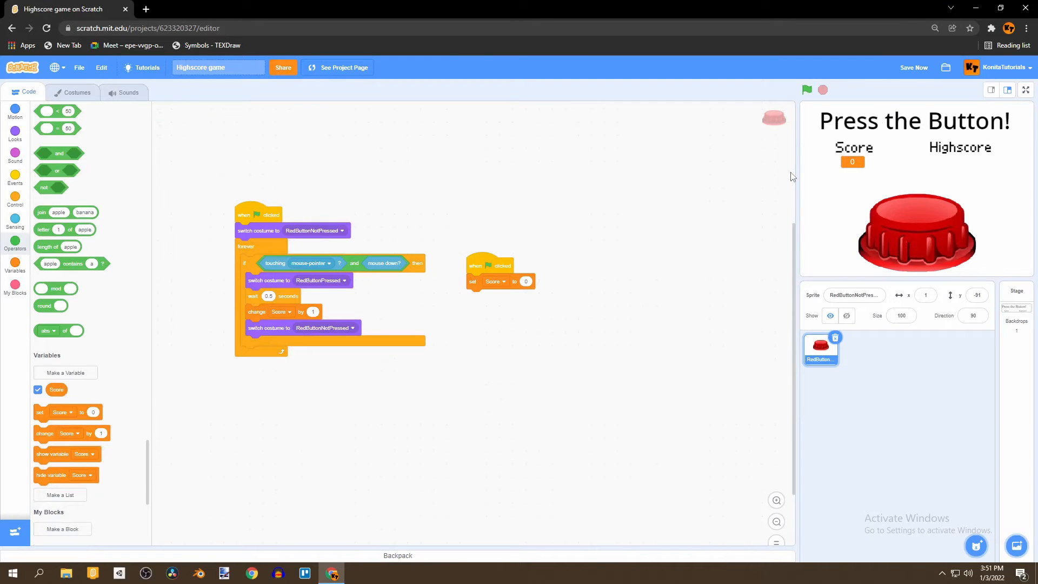
mouse_move(802, 100)
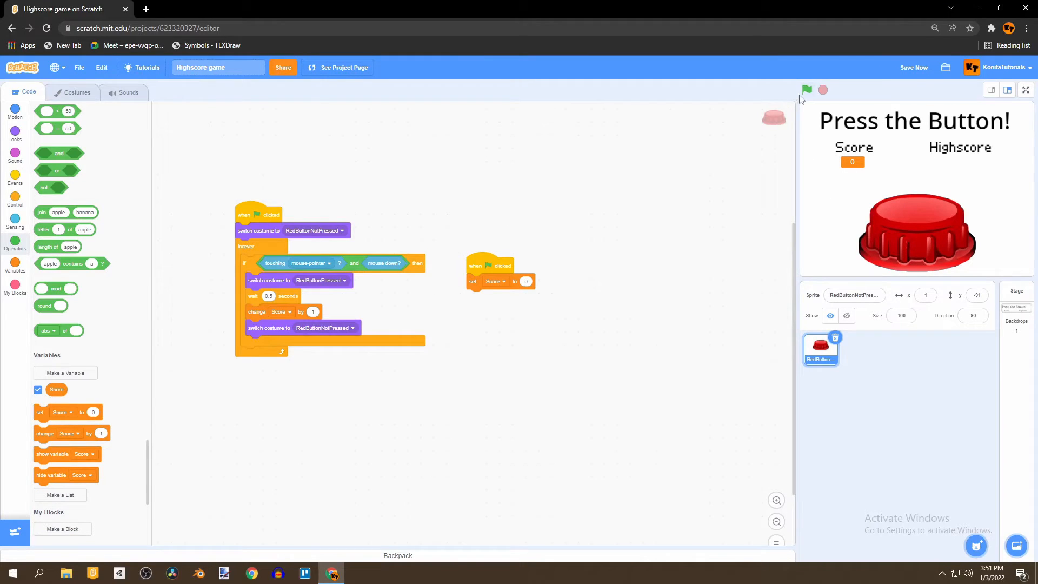
Step: Run the game, score a few points with the button, then restart so Score returns to 0
left_click(807, 90)
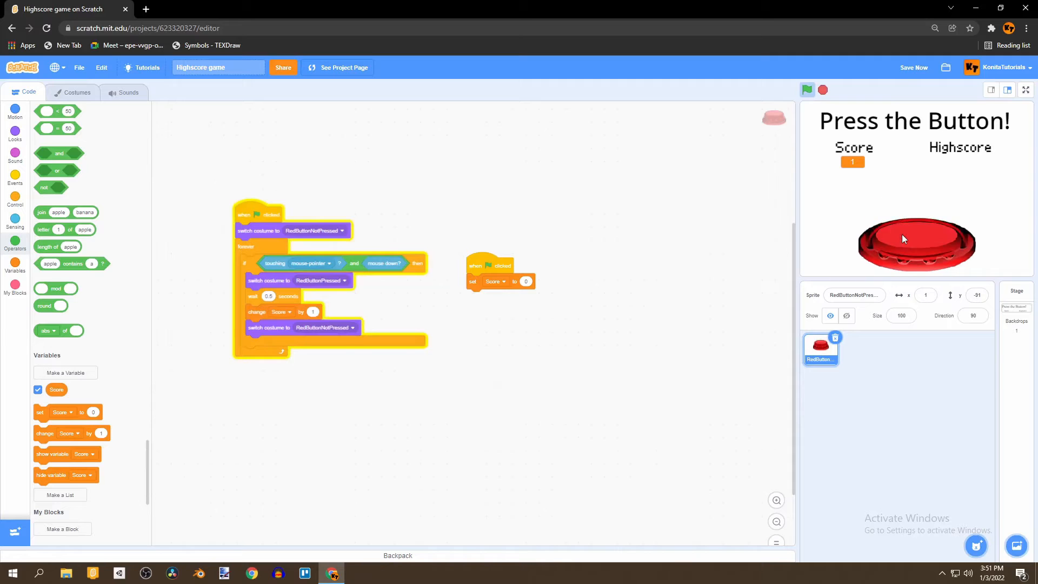
left_click(807, 89)
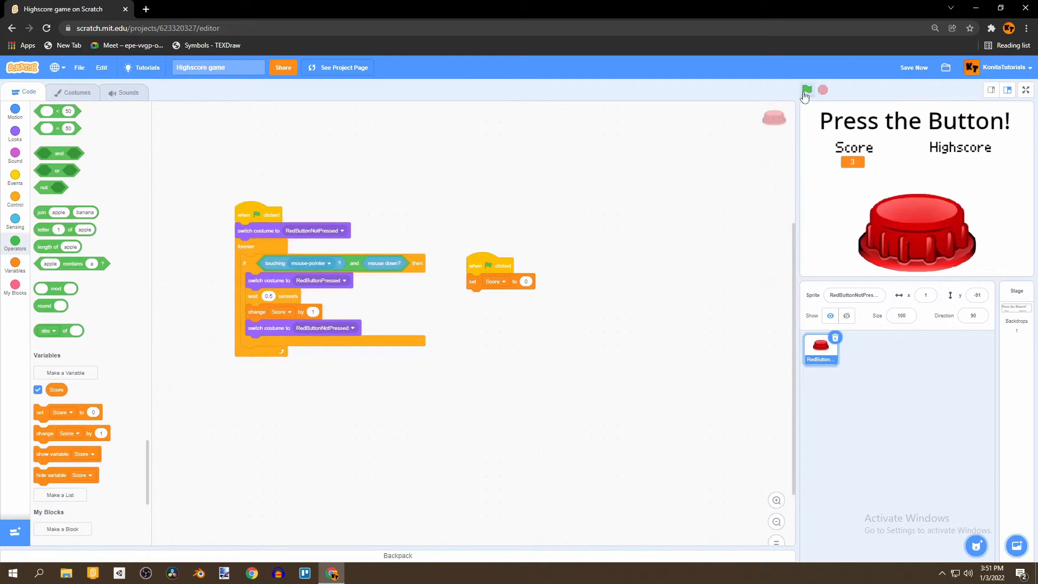
left_click(807, 90)
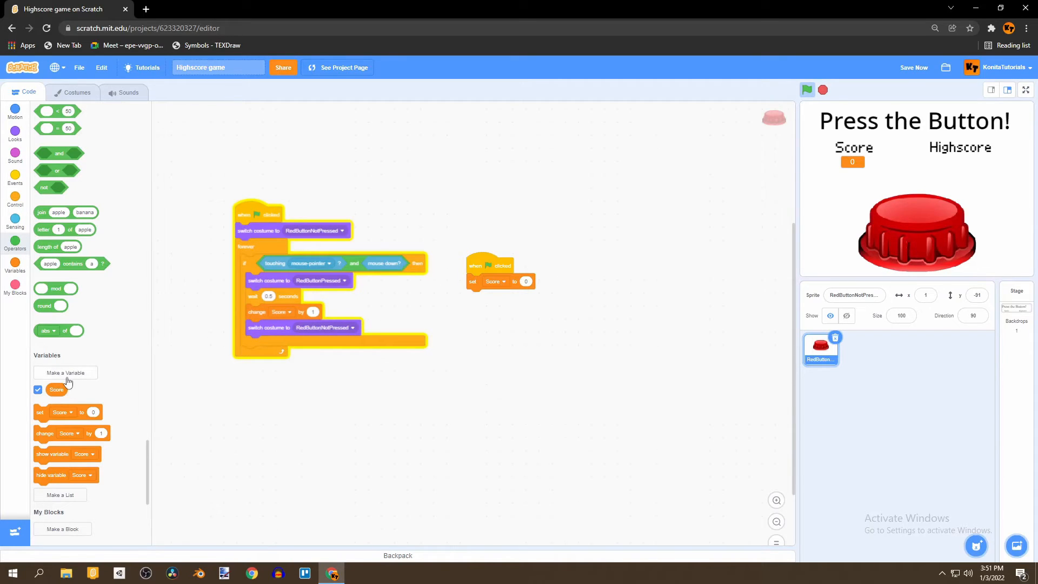
Step: Create a variable named Highscore for all sprites with Cloud variable ticked
left_click(65, 372)
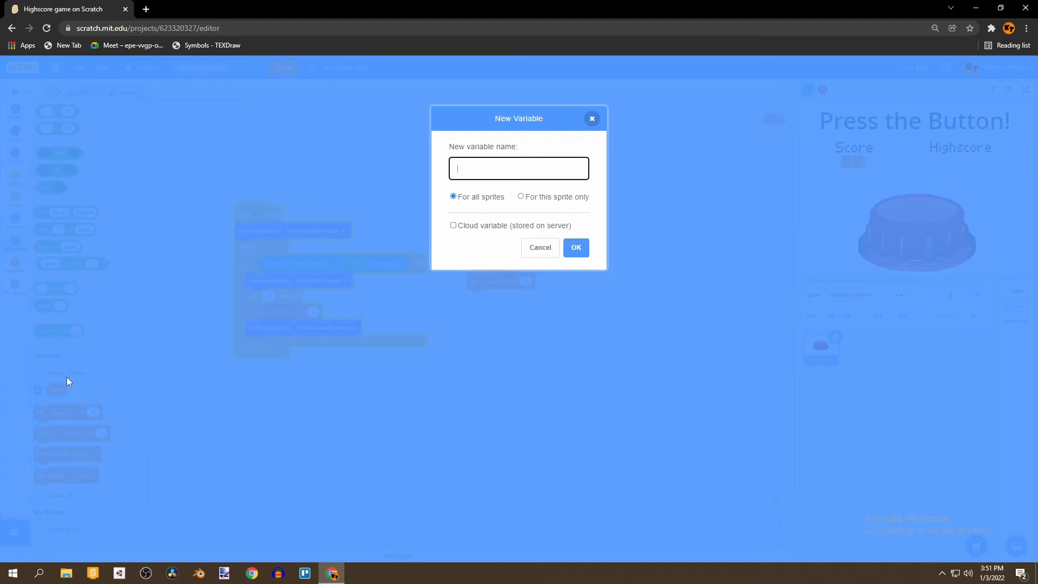
type("H")
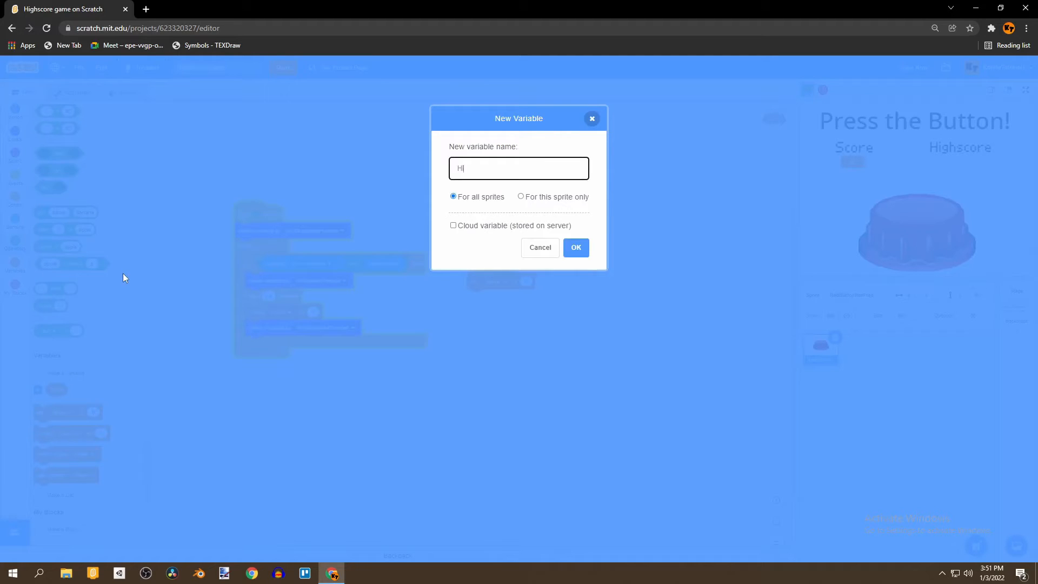
type("ighscore")
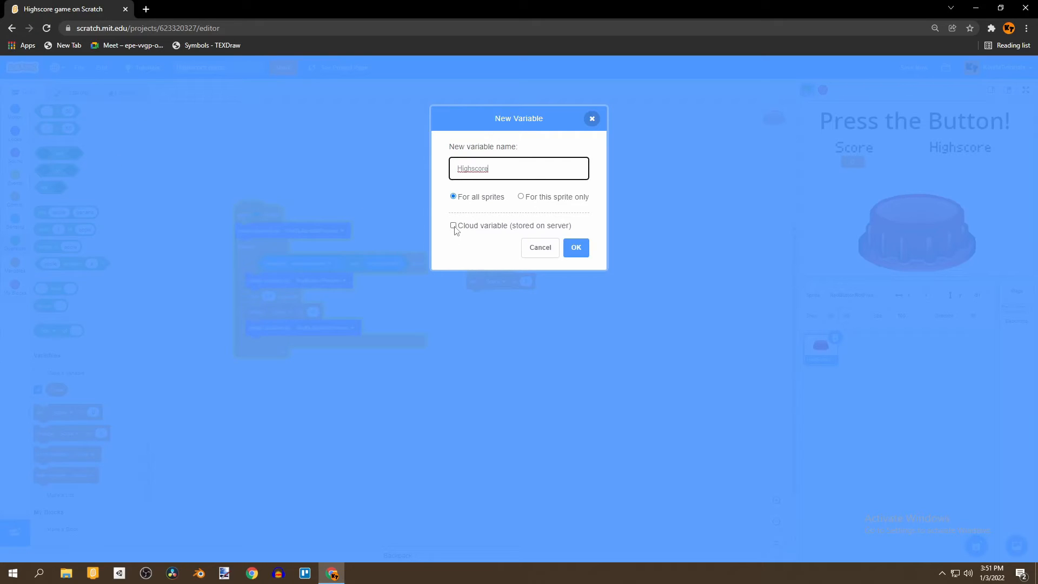
left_click(453, 225)
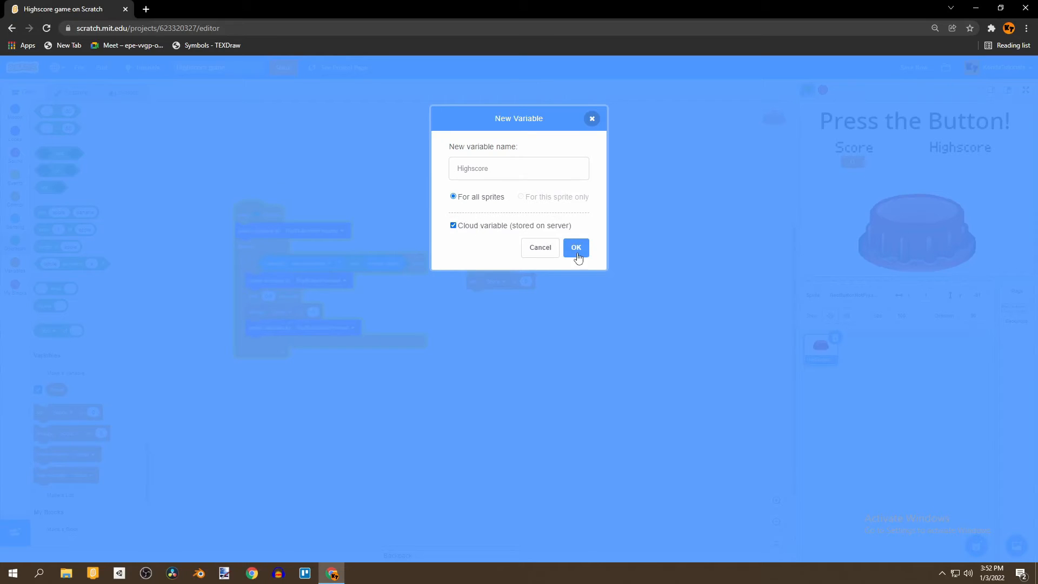
left_click(576, 247)
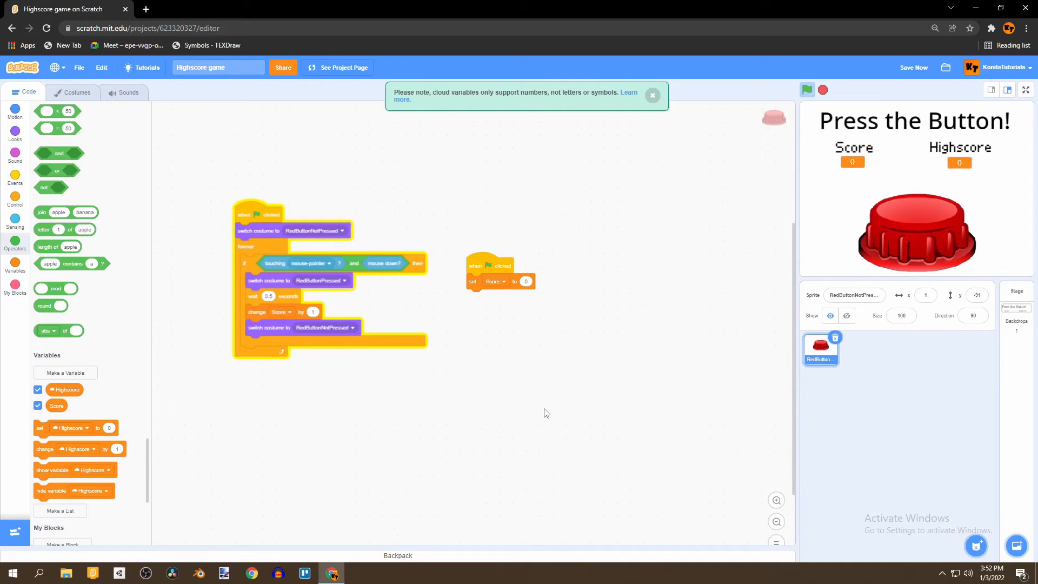
mouse_move(25, 266)
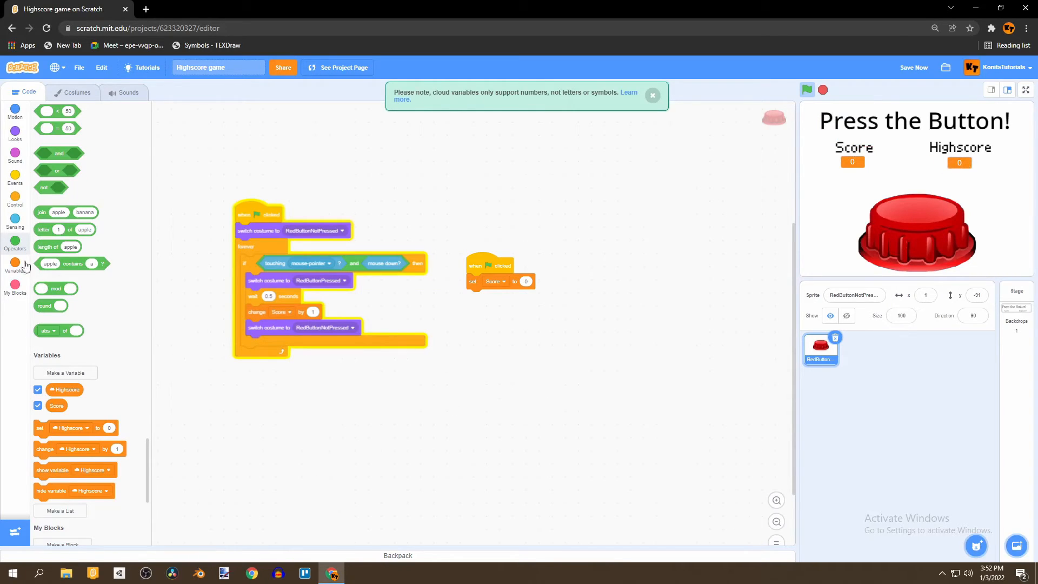
Step: Show the Control category in the block palette
left_click(14, 201)
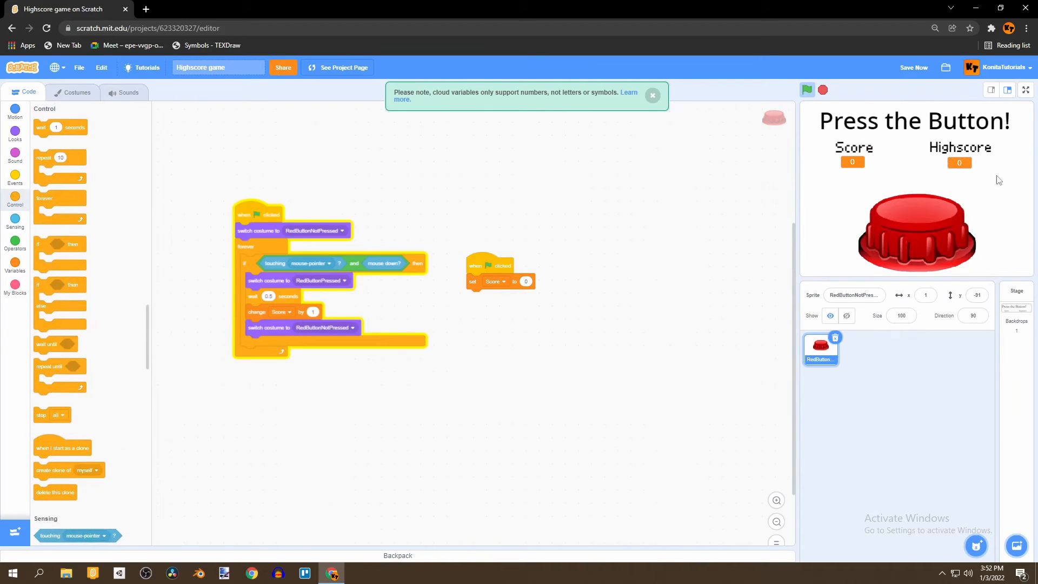
mouse_move(949, 156)
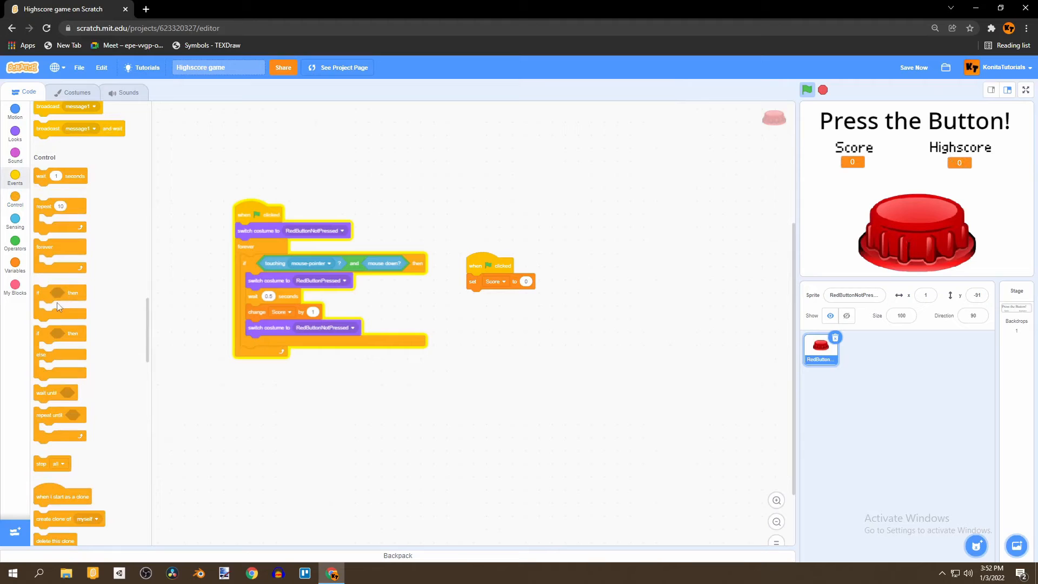
Step: Add an if Score > Highscore block under change Score by 1 that sets Highscore to Score
left_click_drag(59, 293, 265, 407)
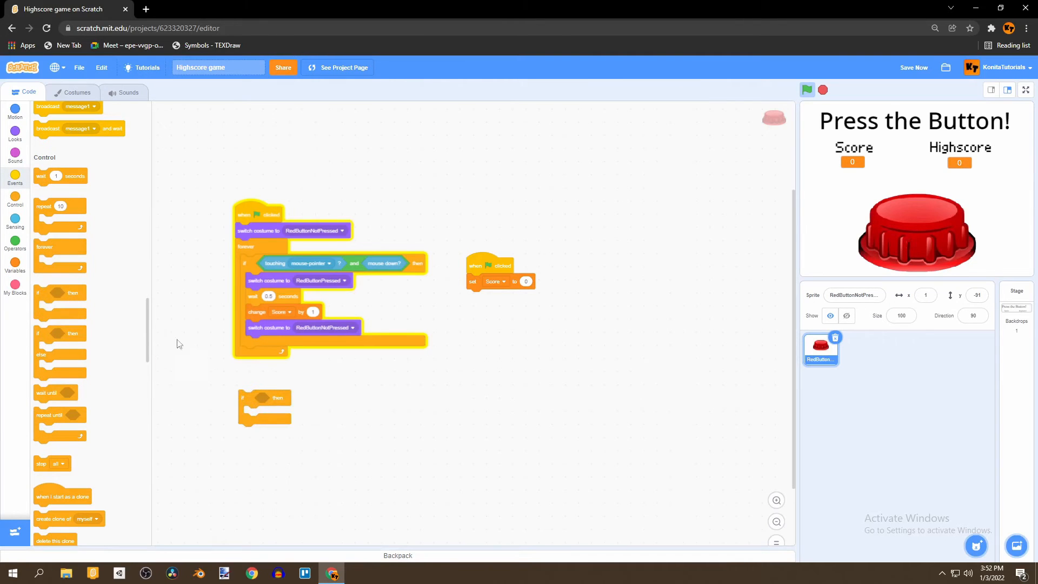
left_click(14, 240)
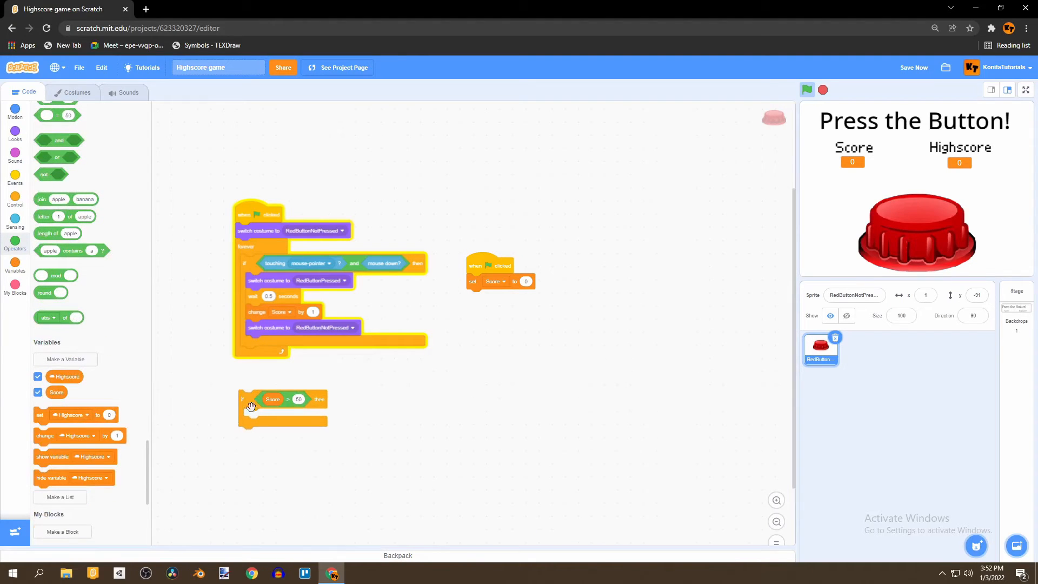
left_click_drag(65, 376, 298, 399)
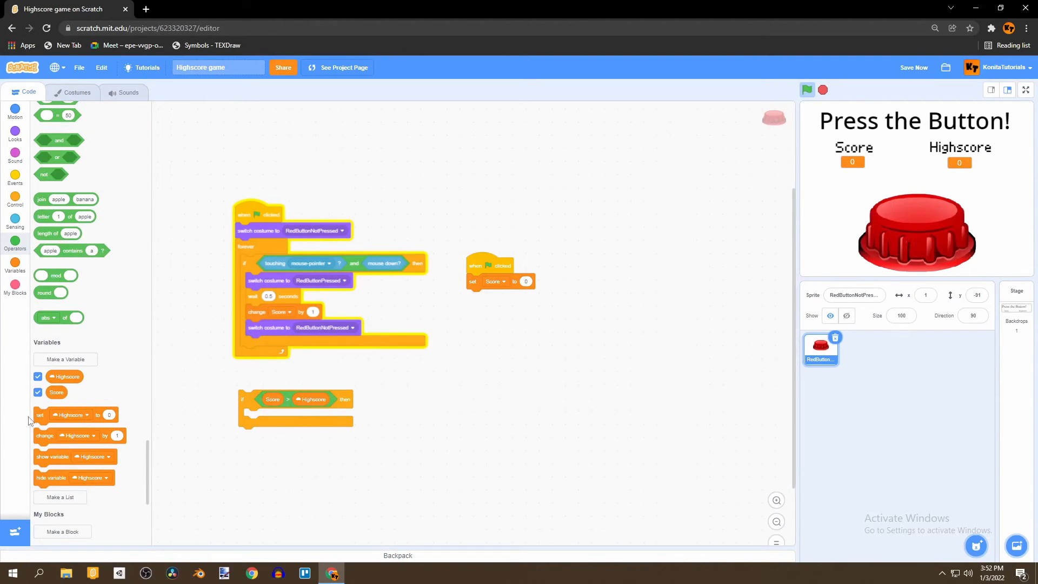
left_click_drag(65, 415, 278, 415)
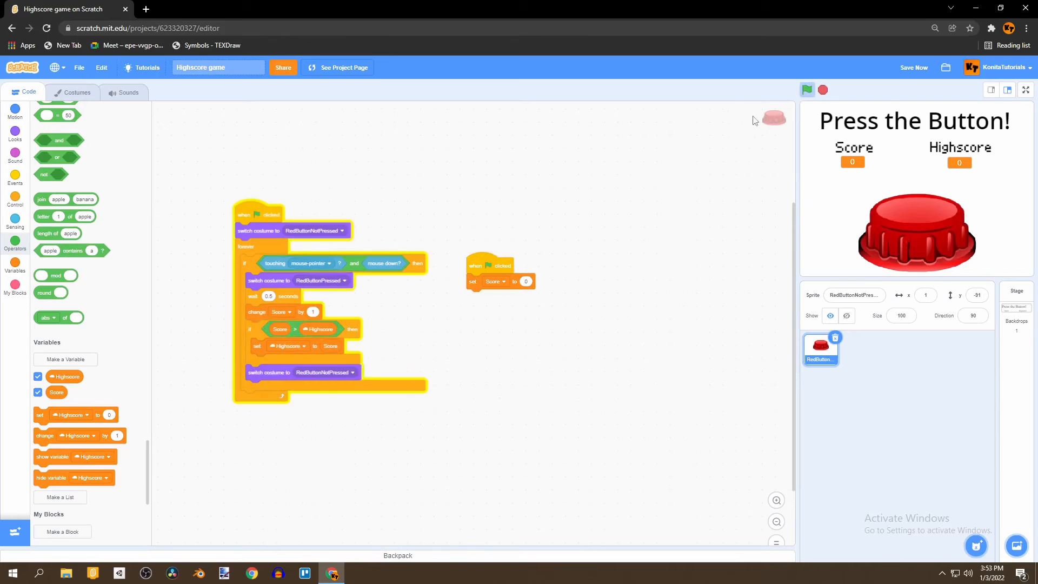
mouse_move(908, 246)
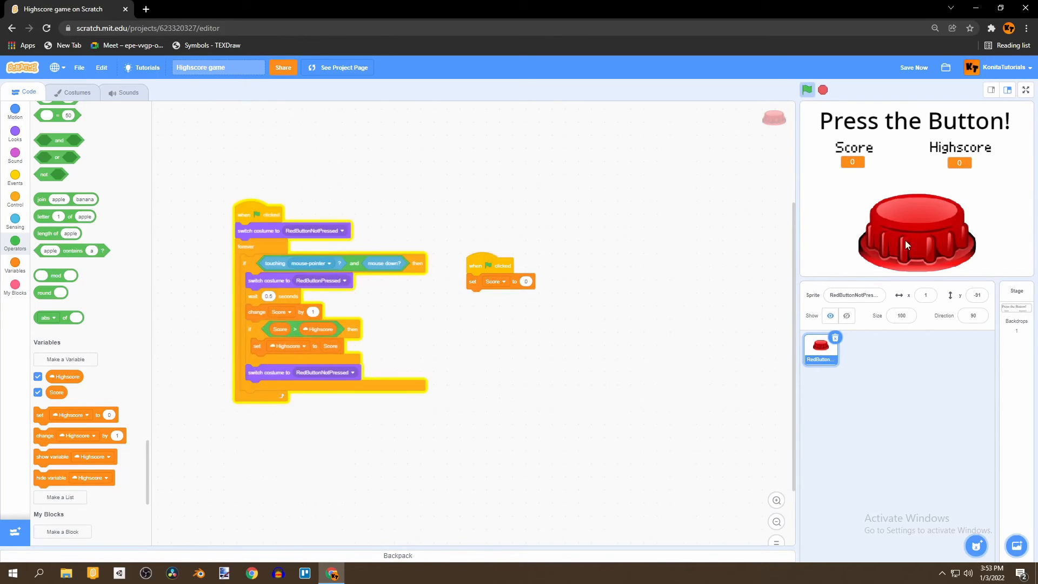
Step: Score points so Highscore rises to 5, restart to reset Score, then beat it to reach 7
left_click(916, 238)
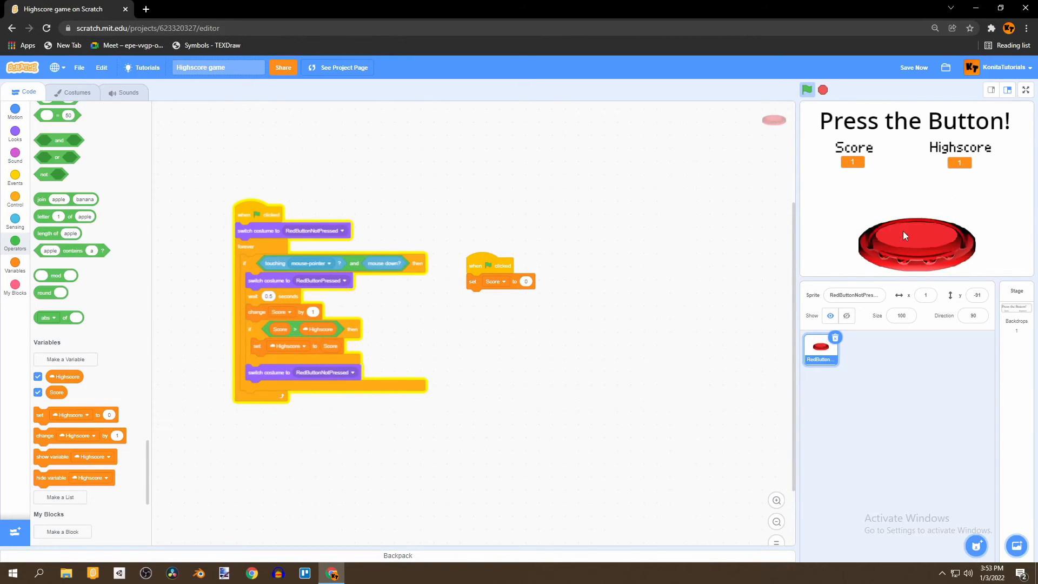
left_click(916, 243)
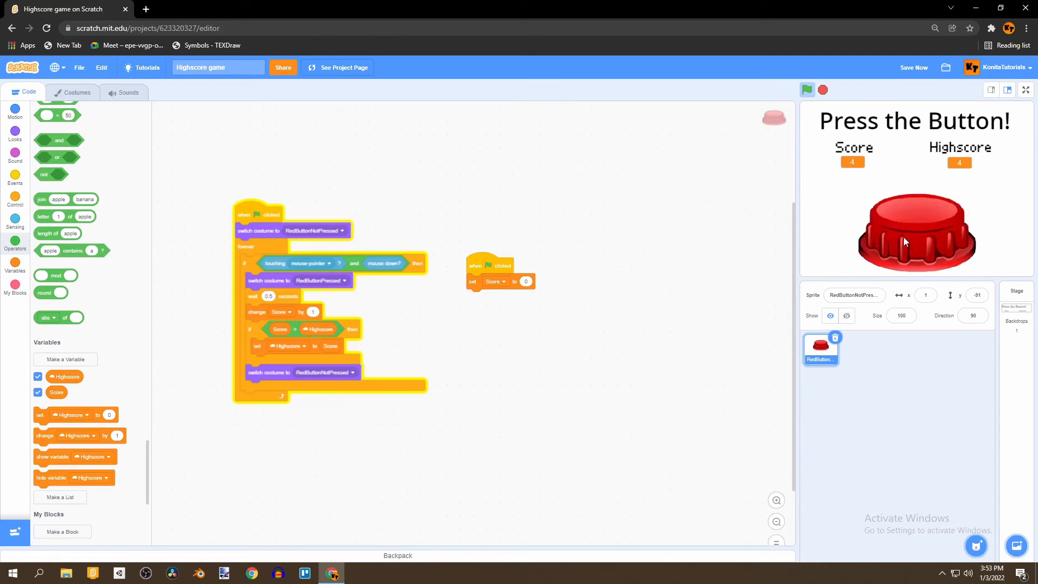
left_click(916, 231)
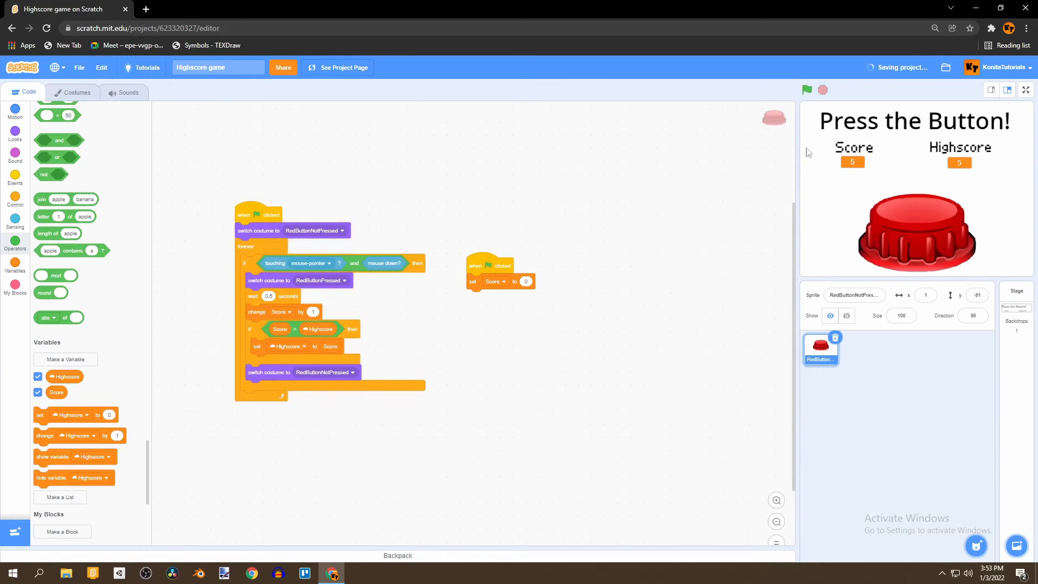
left_click(807, 89)
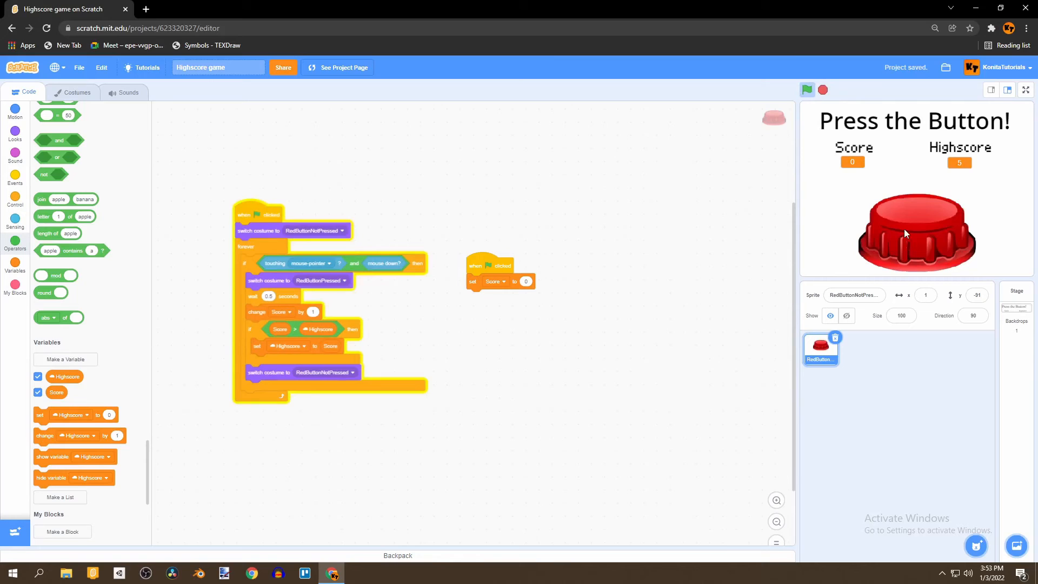
left_click(916, 238)
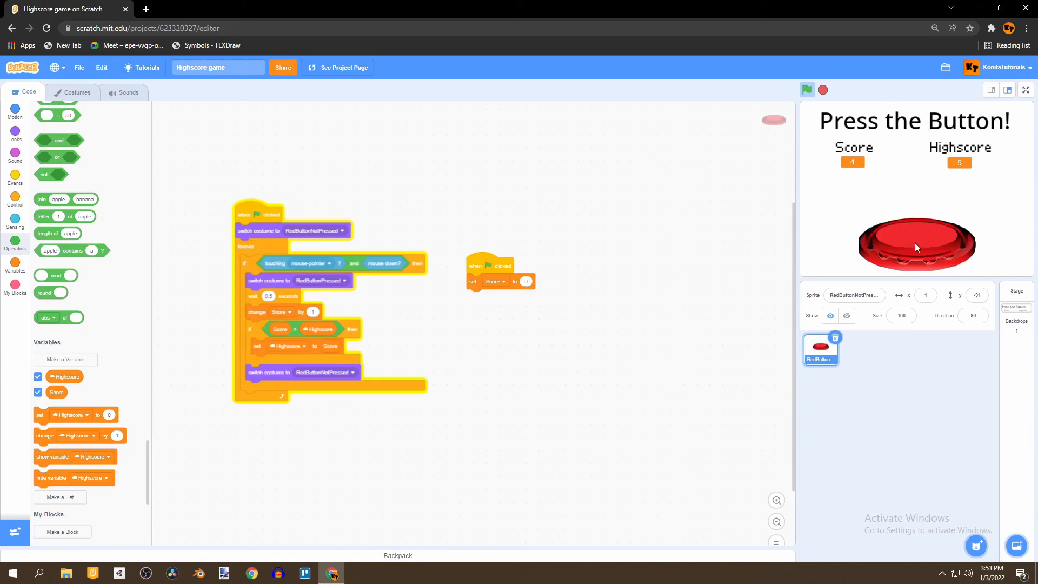
left_click(916, 247)
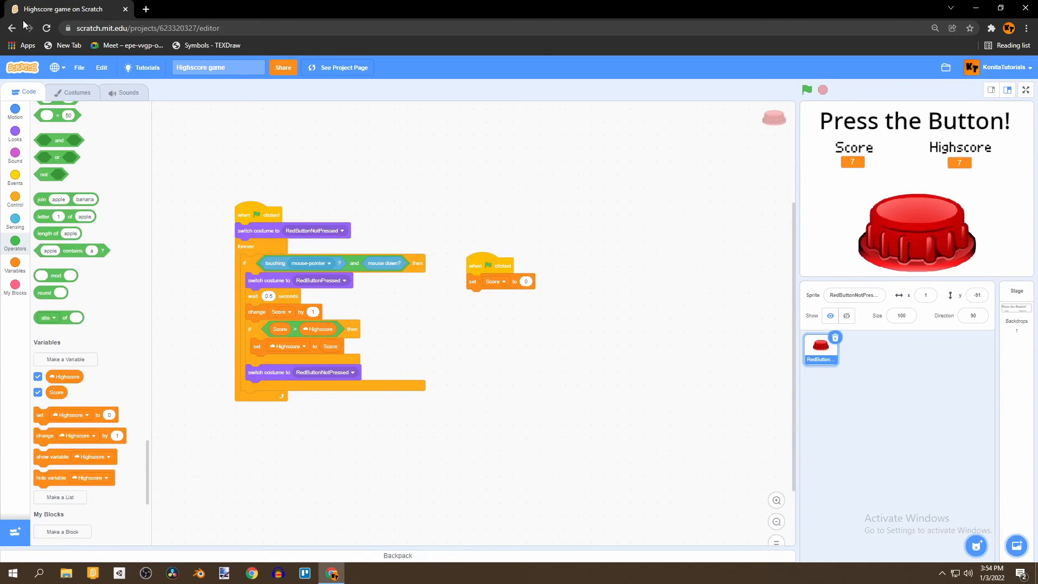
mouse_move(973, 196)
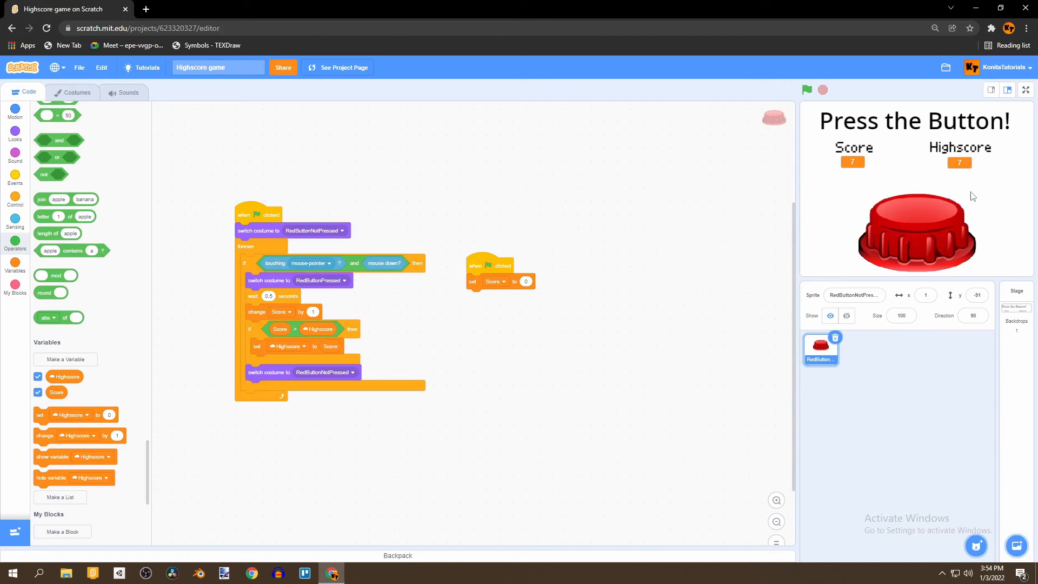